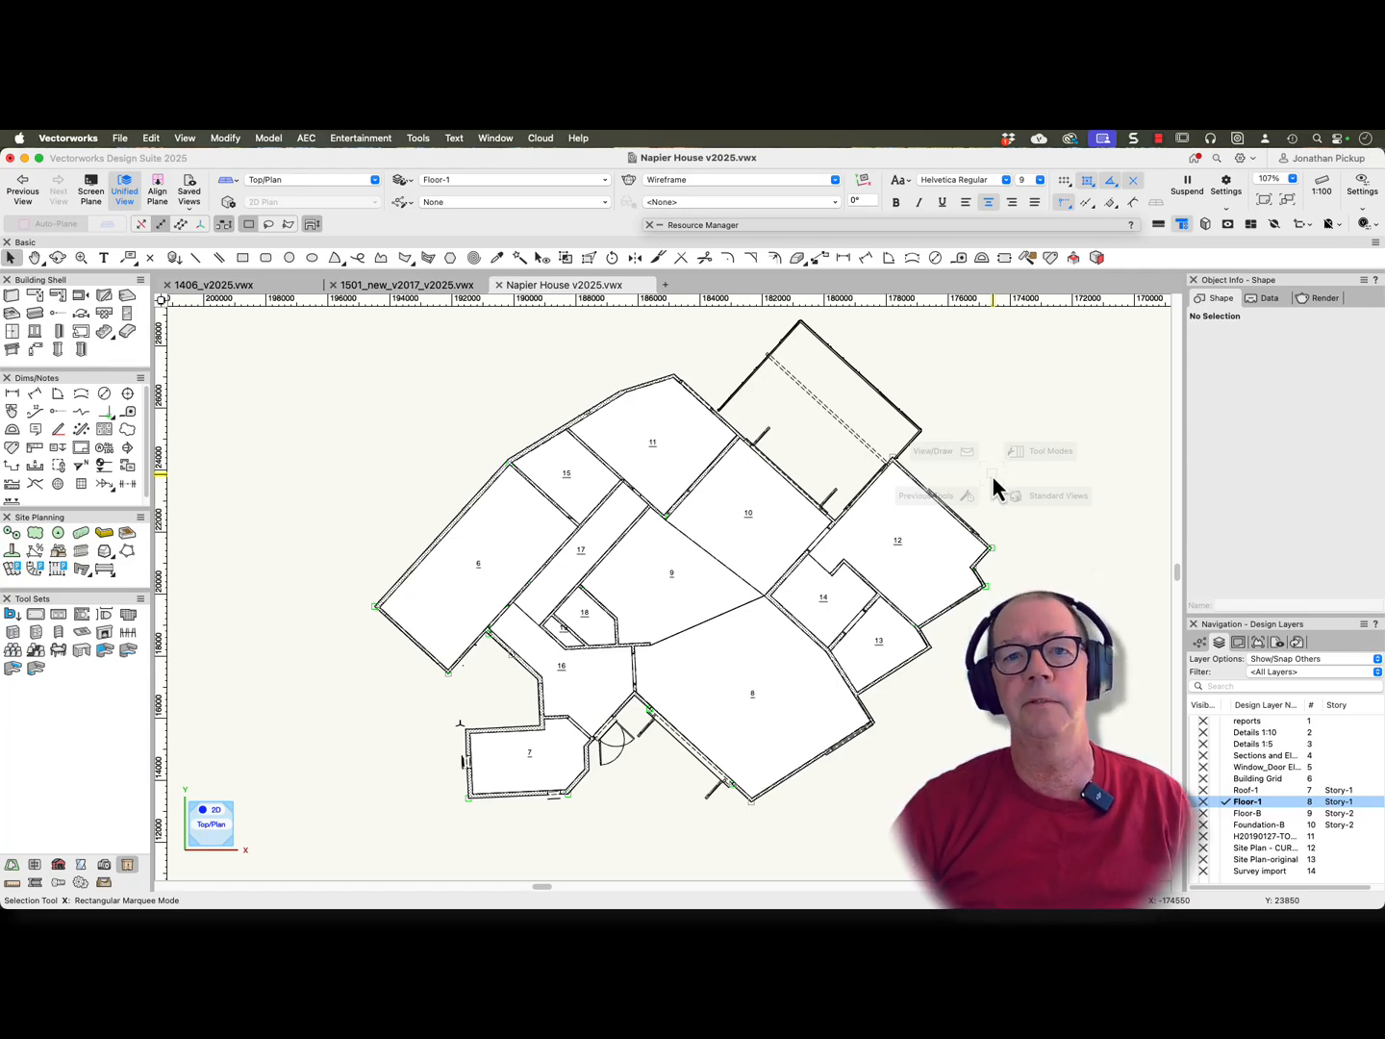
Review room 6's finish assignments and close them unchanged
click(477, 562)
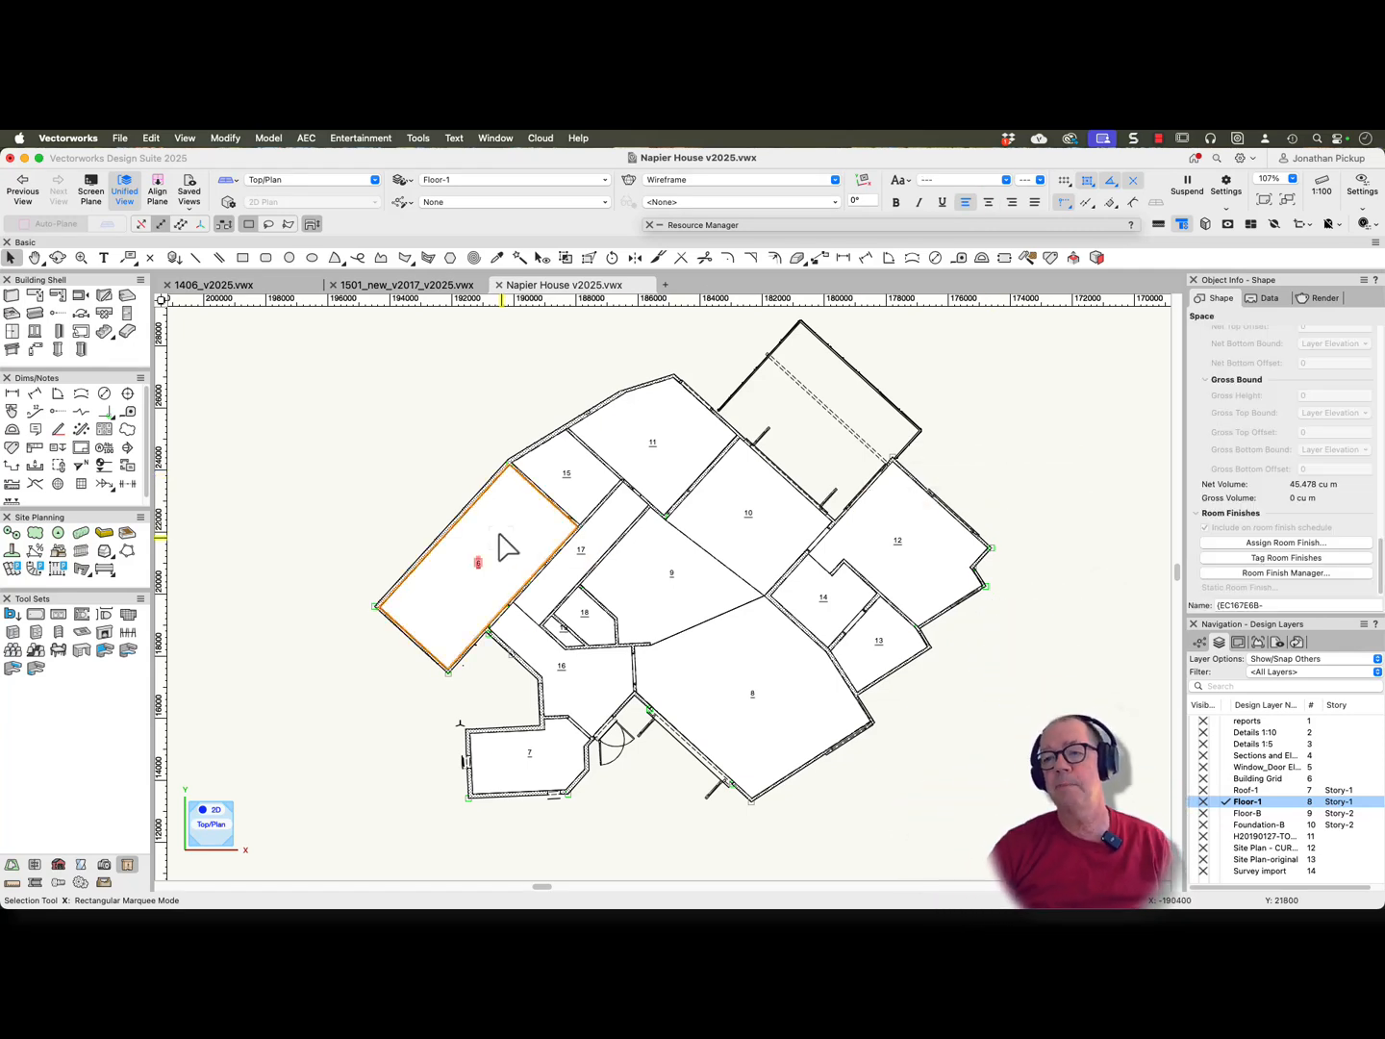
mouse_move(970, 529)
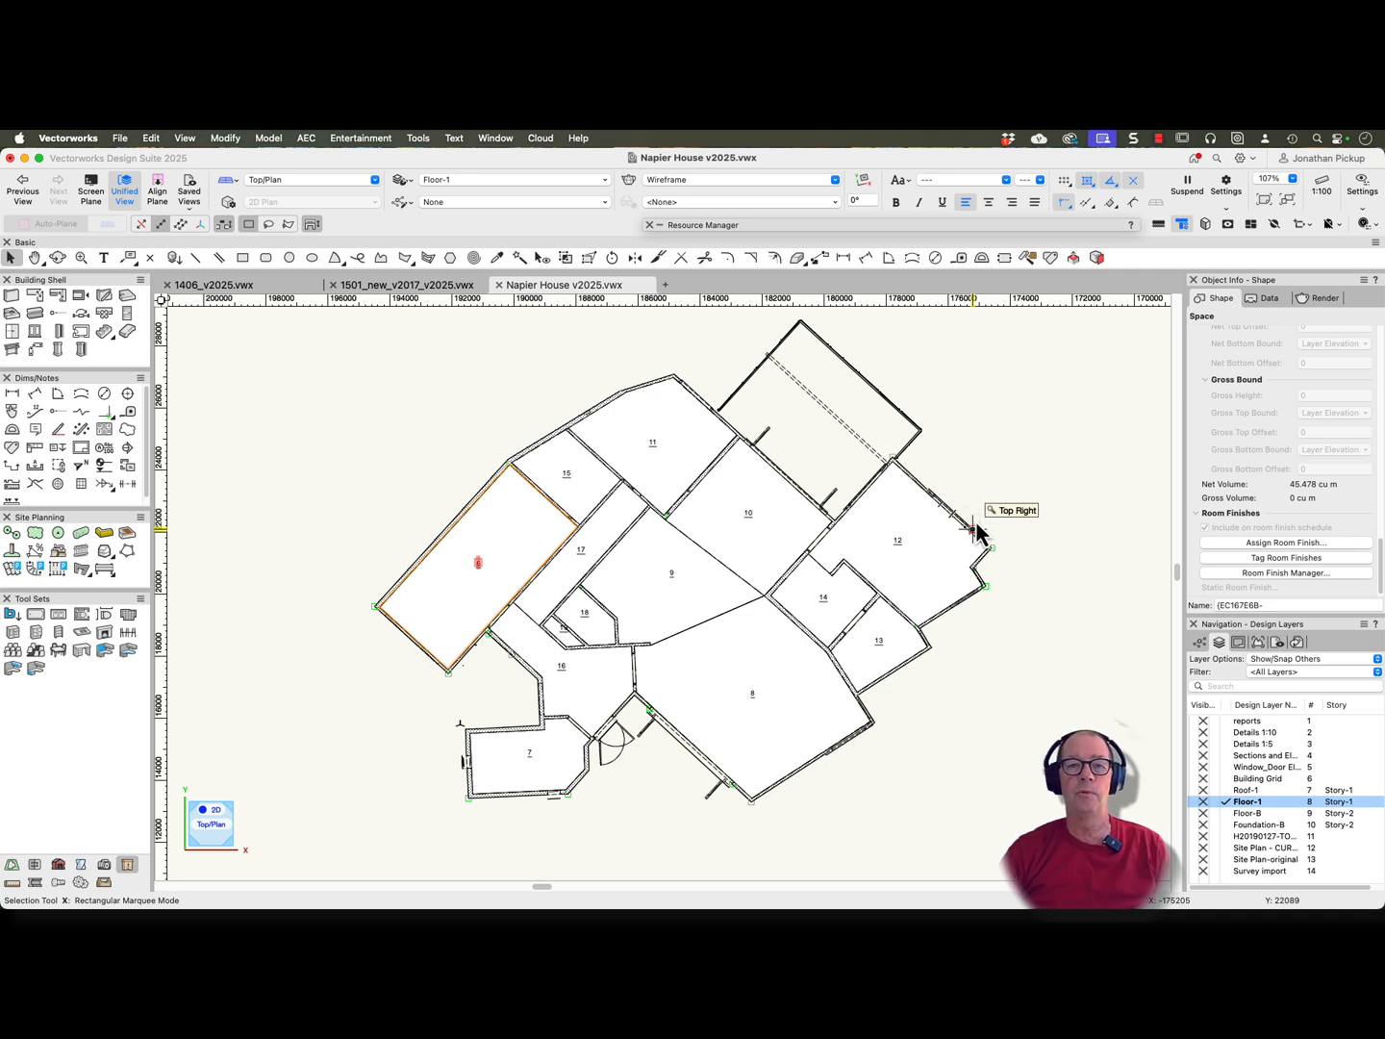
click(1286, 542)
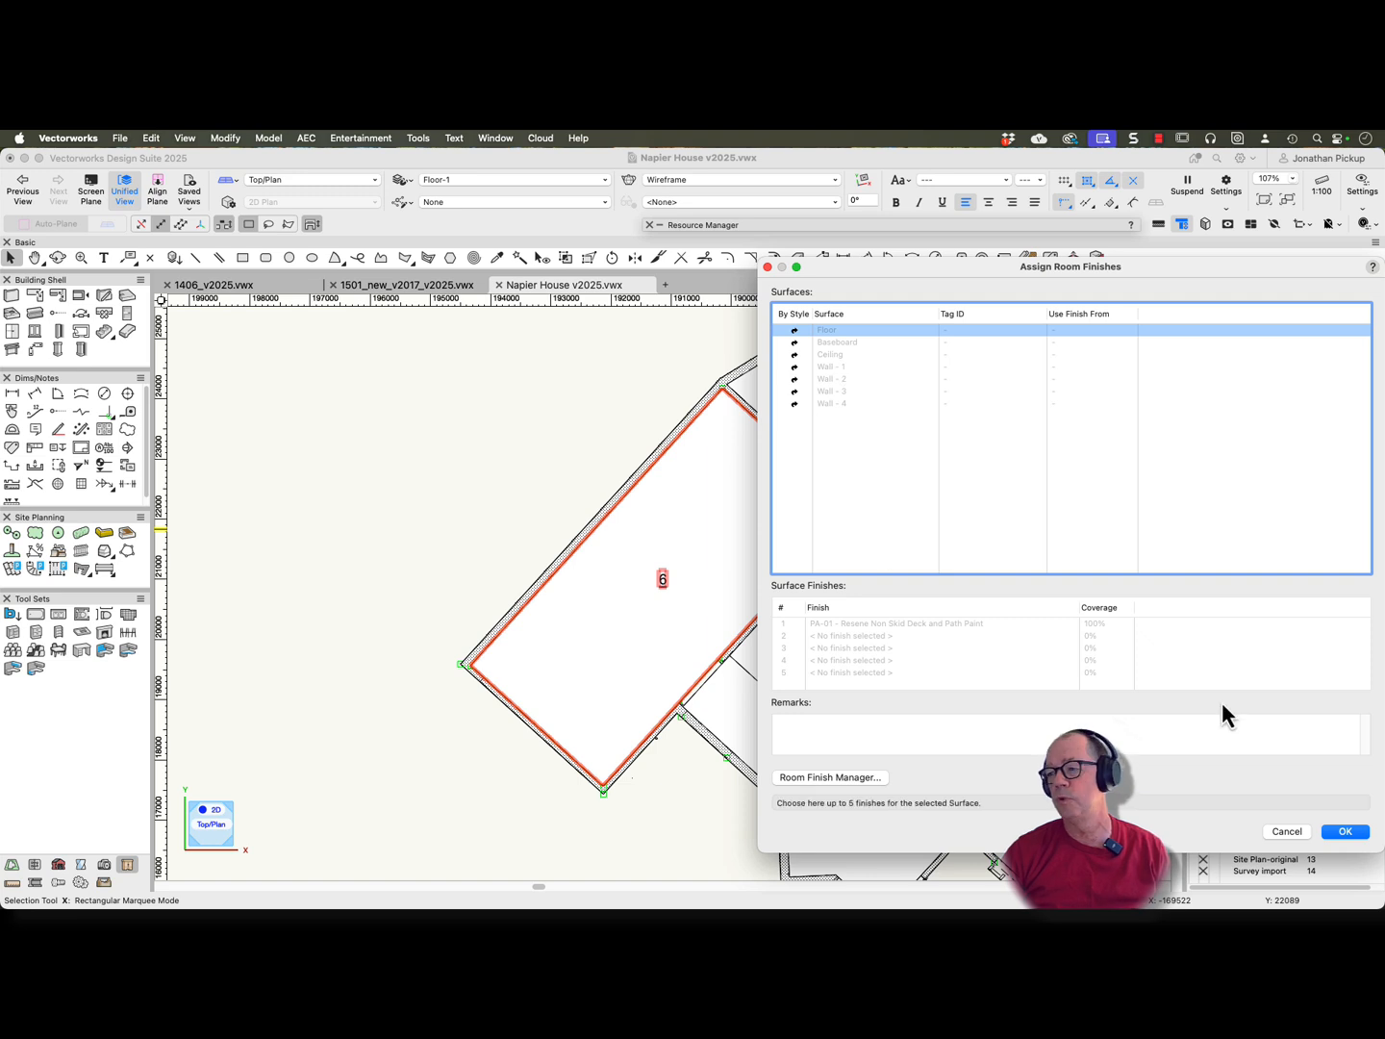
click(1345, 831)
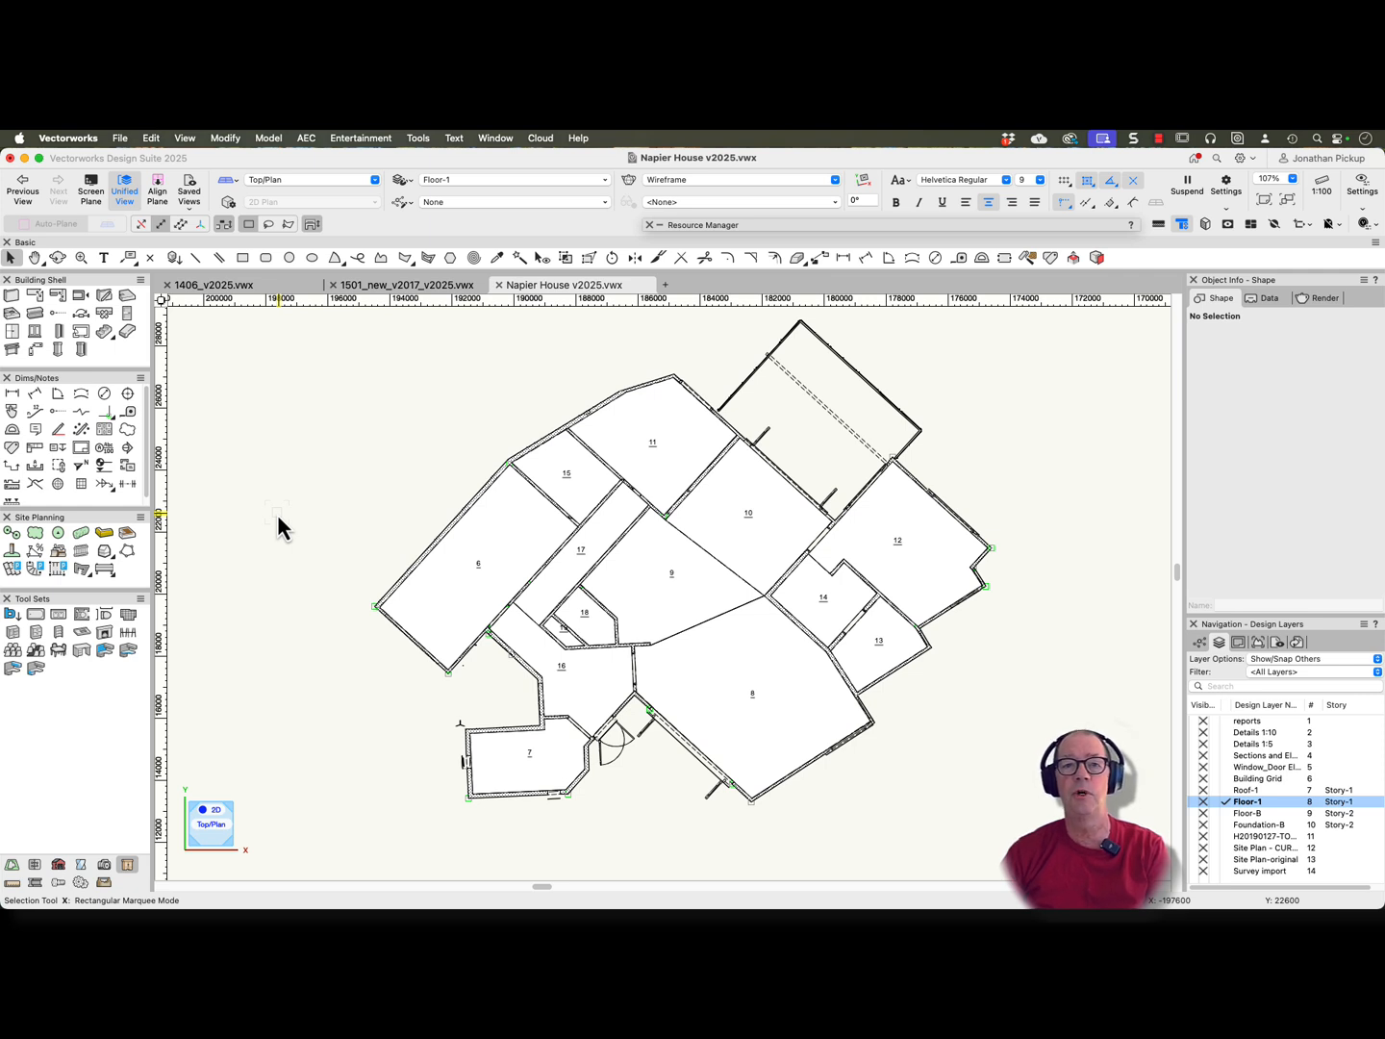
mouse_move(249, 516)
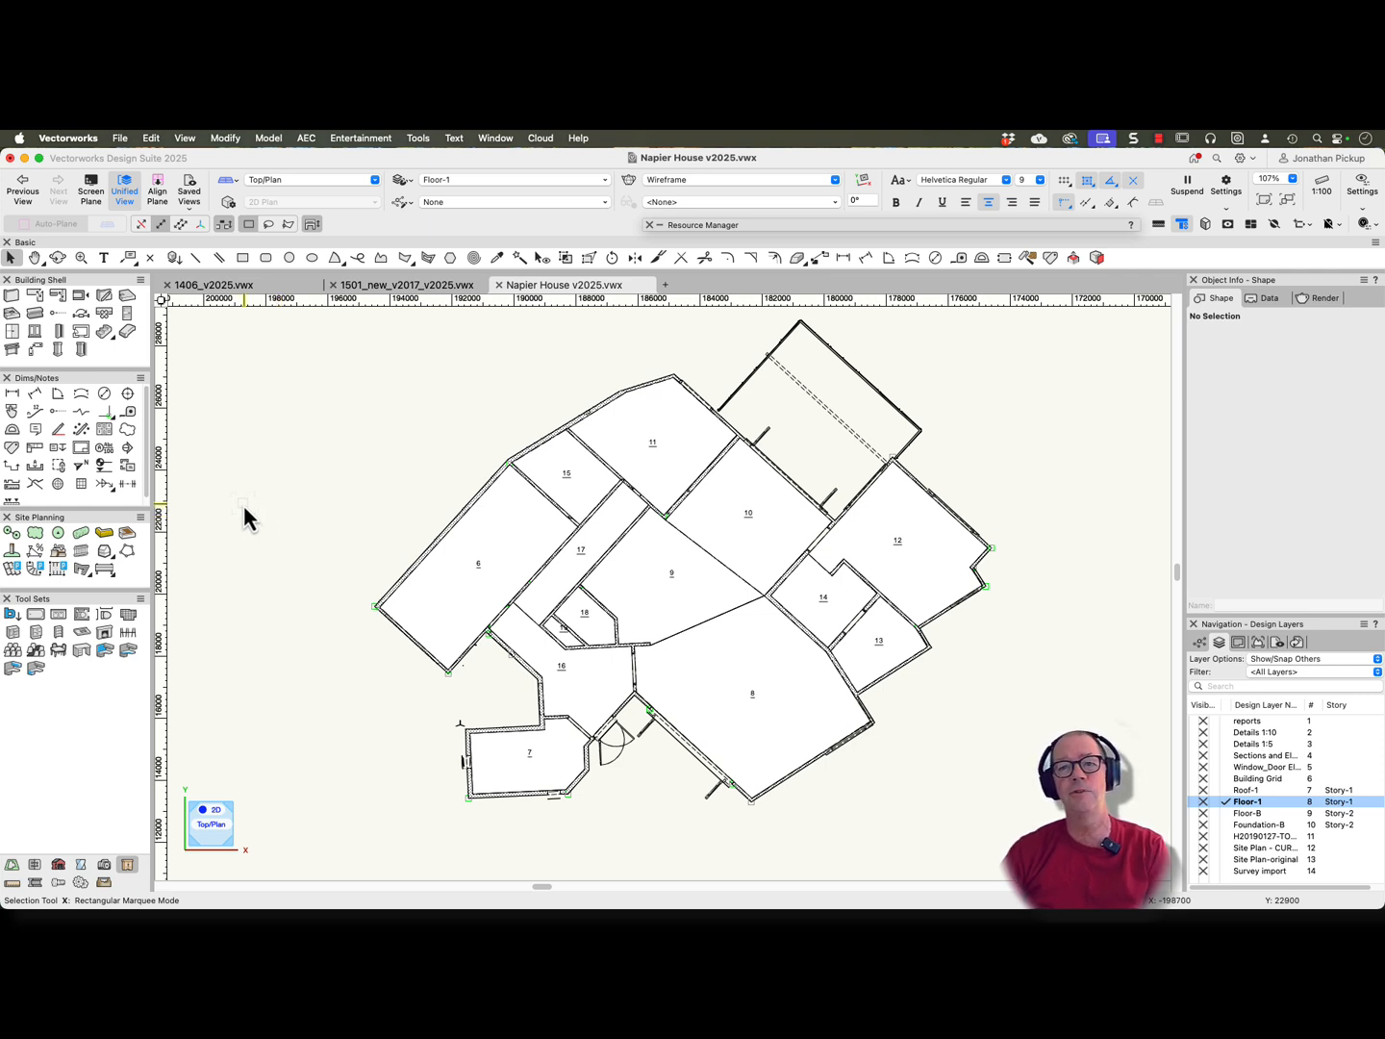
Review room 11's baseboard and Wall-1 finishes and close them unchanged
click(654, 442)
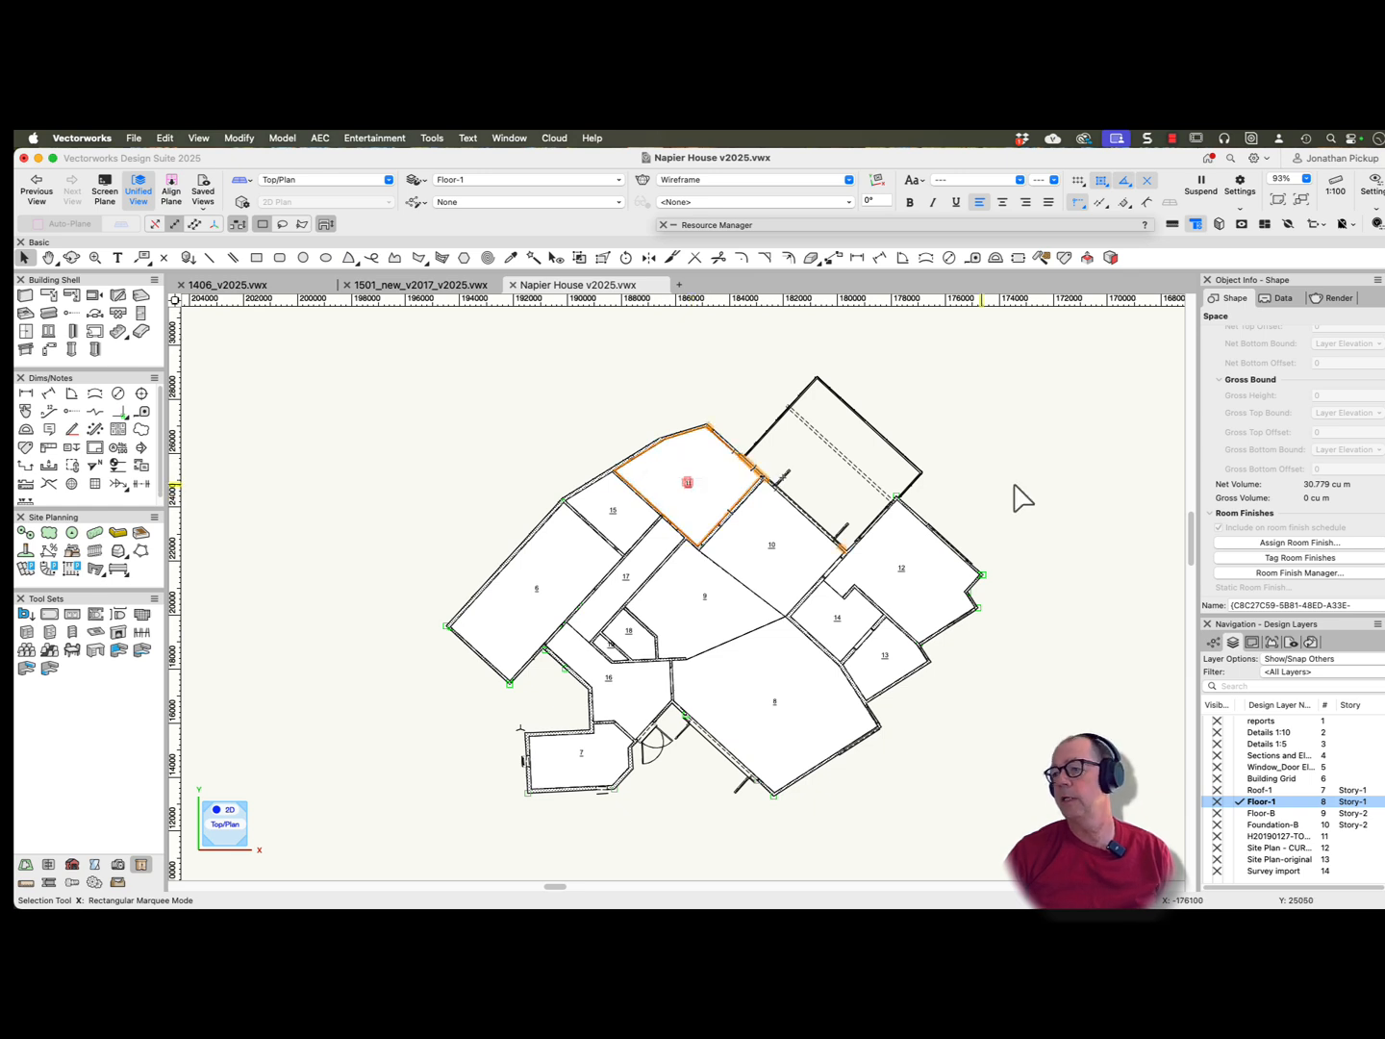
click(1297, 543)
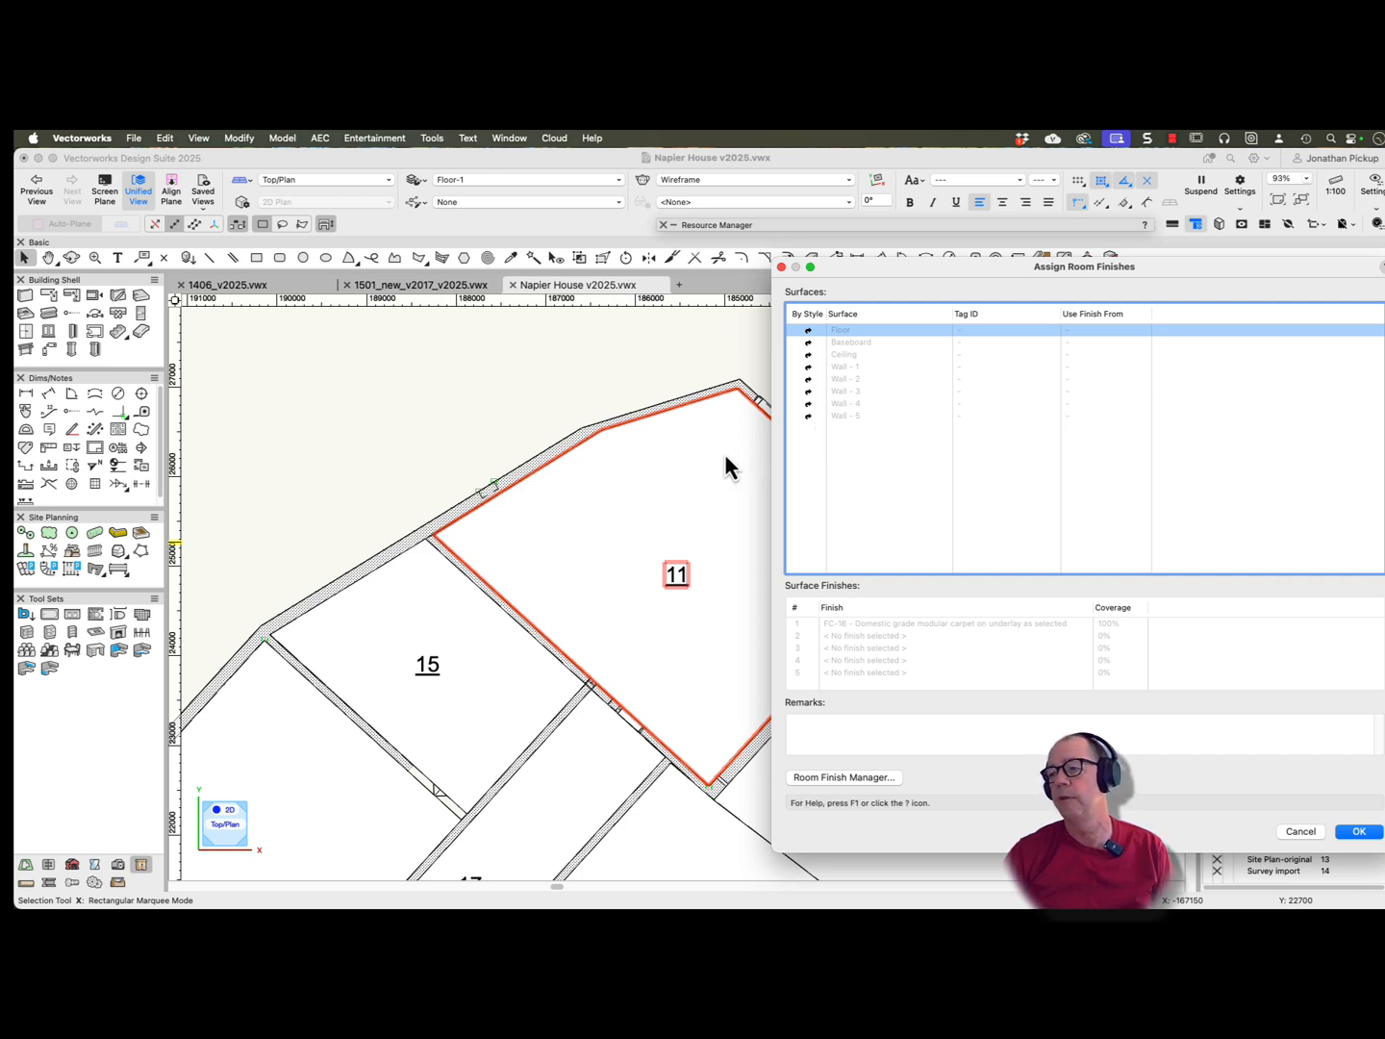
click(851, 342)
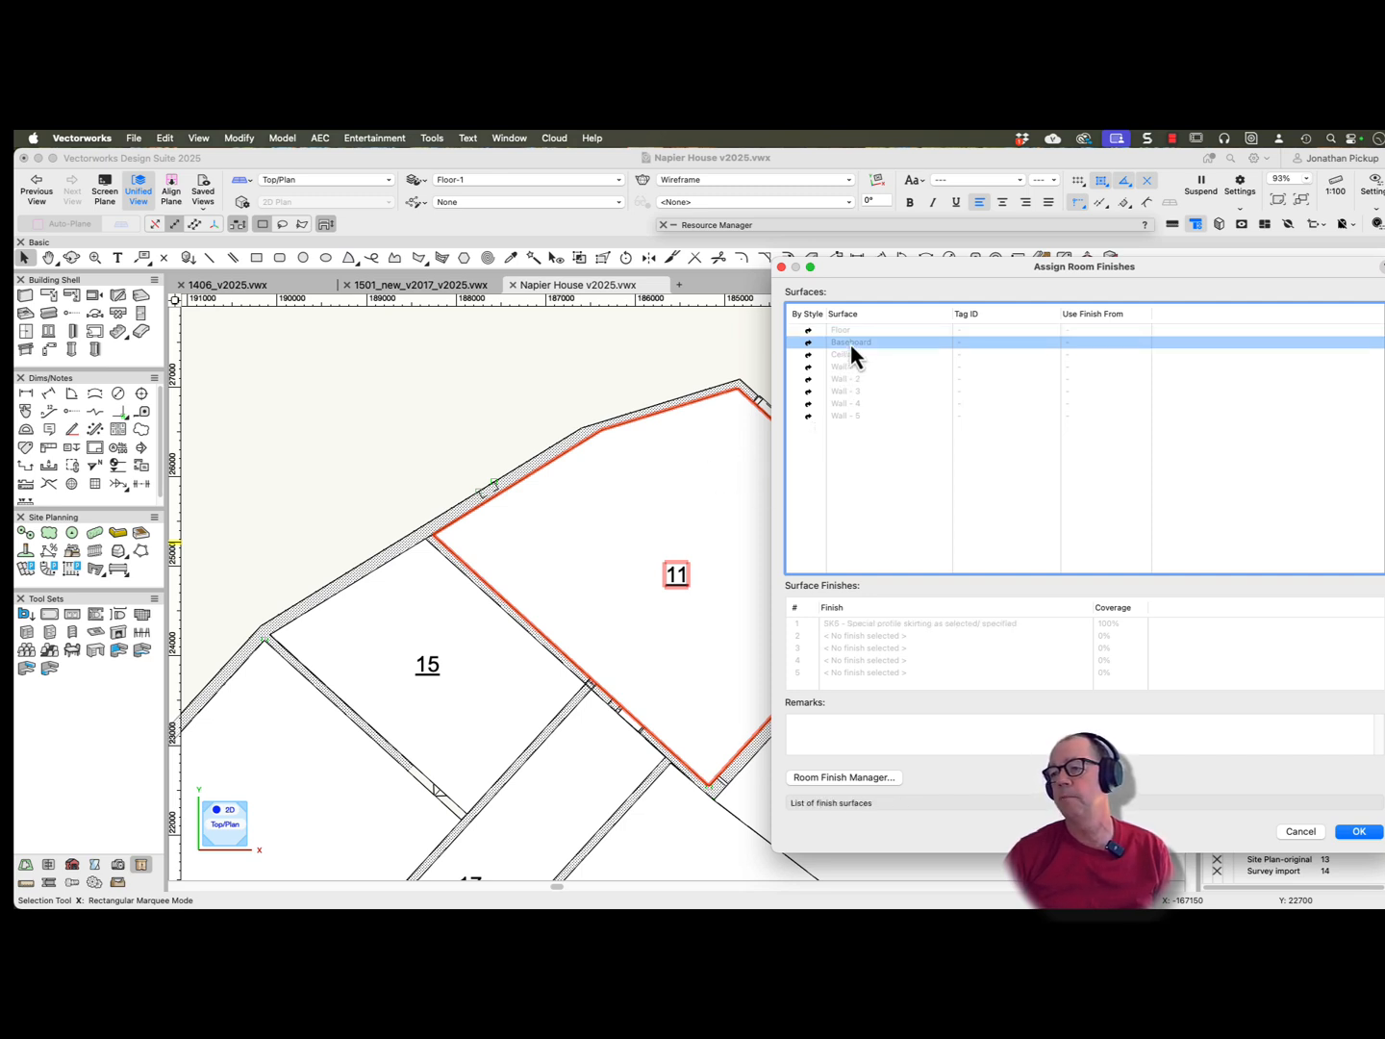
click(844, 366)
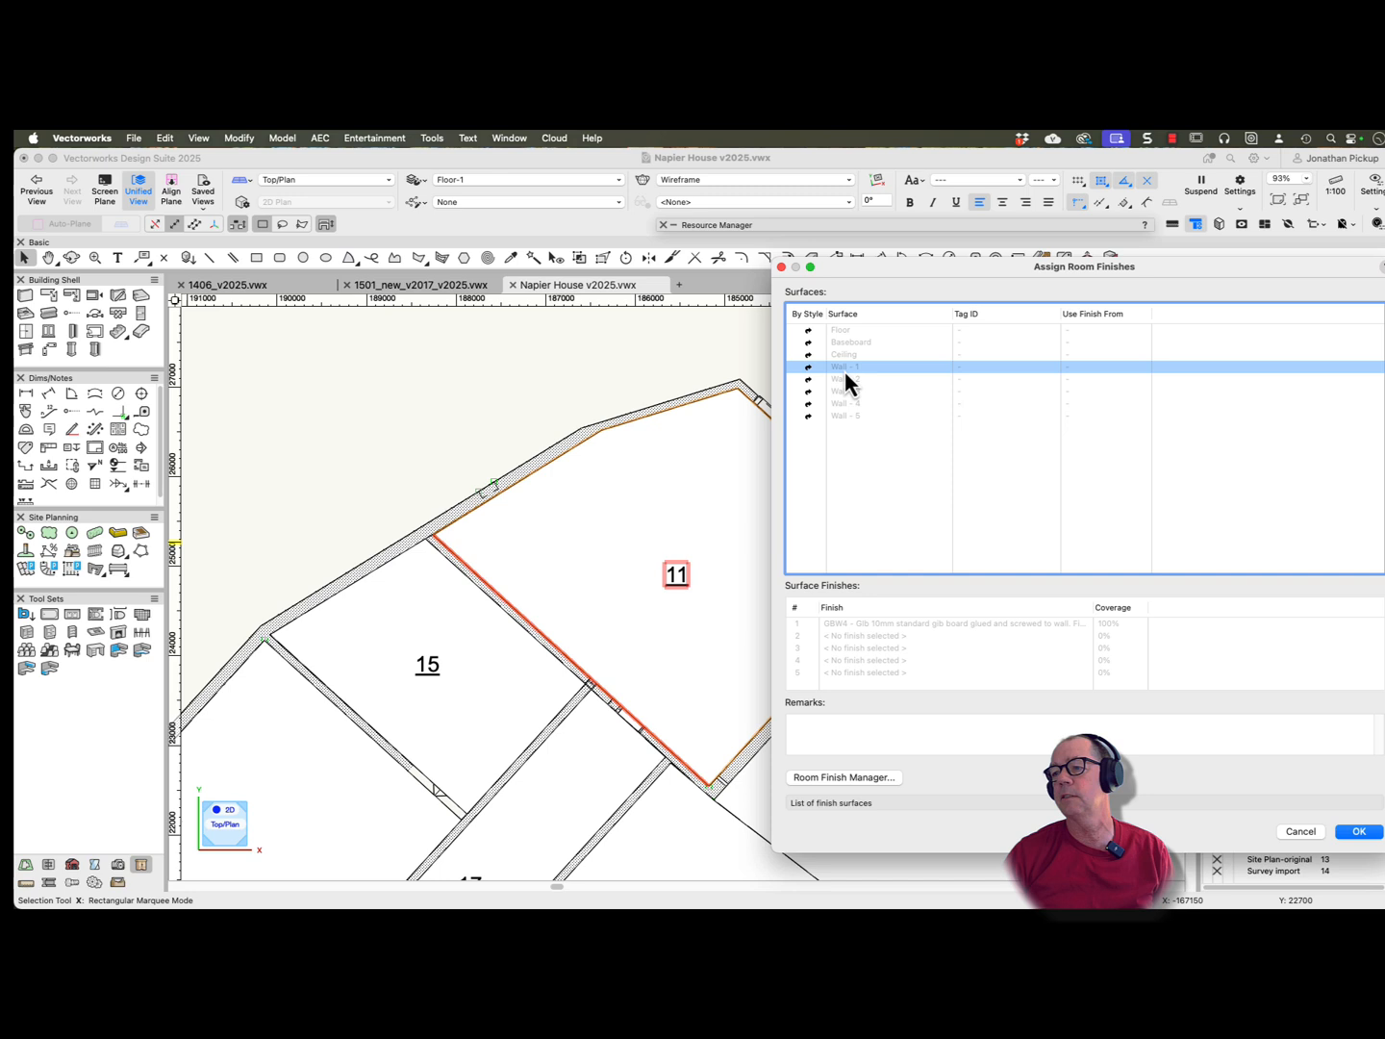
click(845, 378)
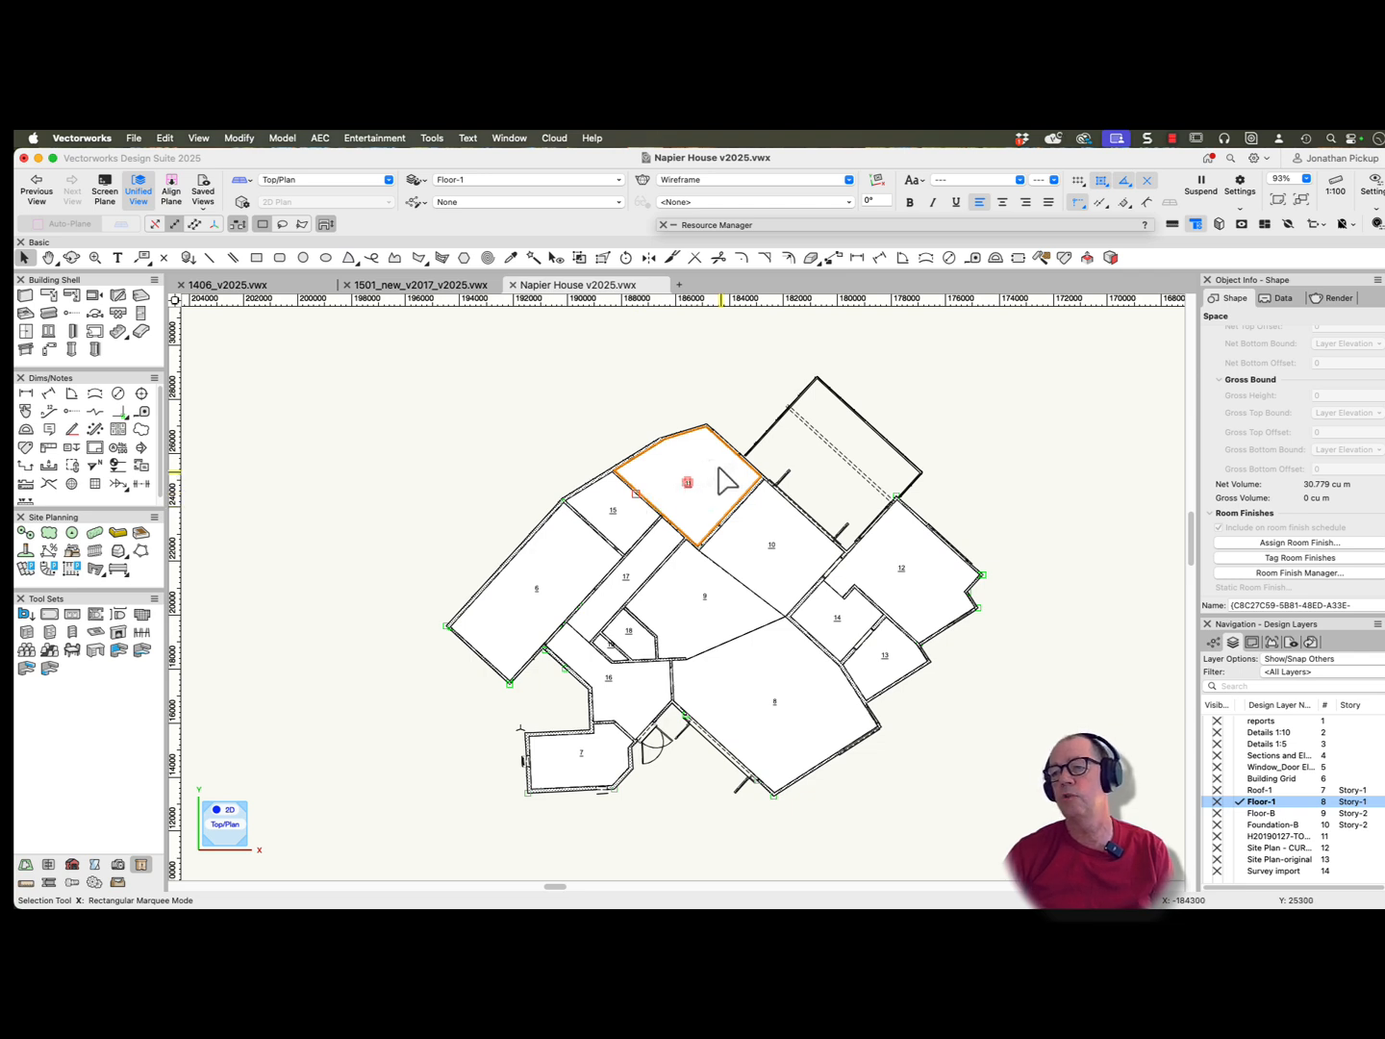
mouse_move(708, 497)
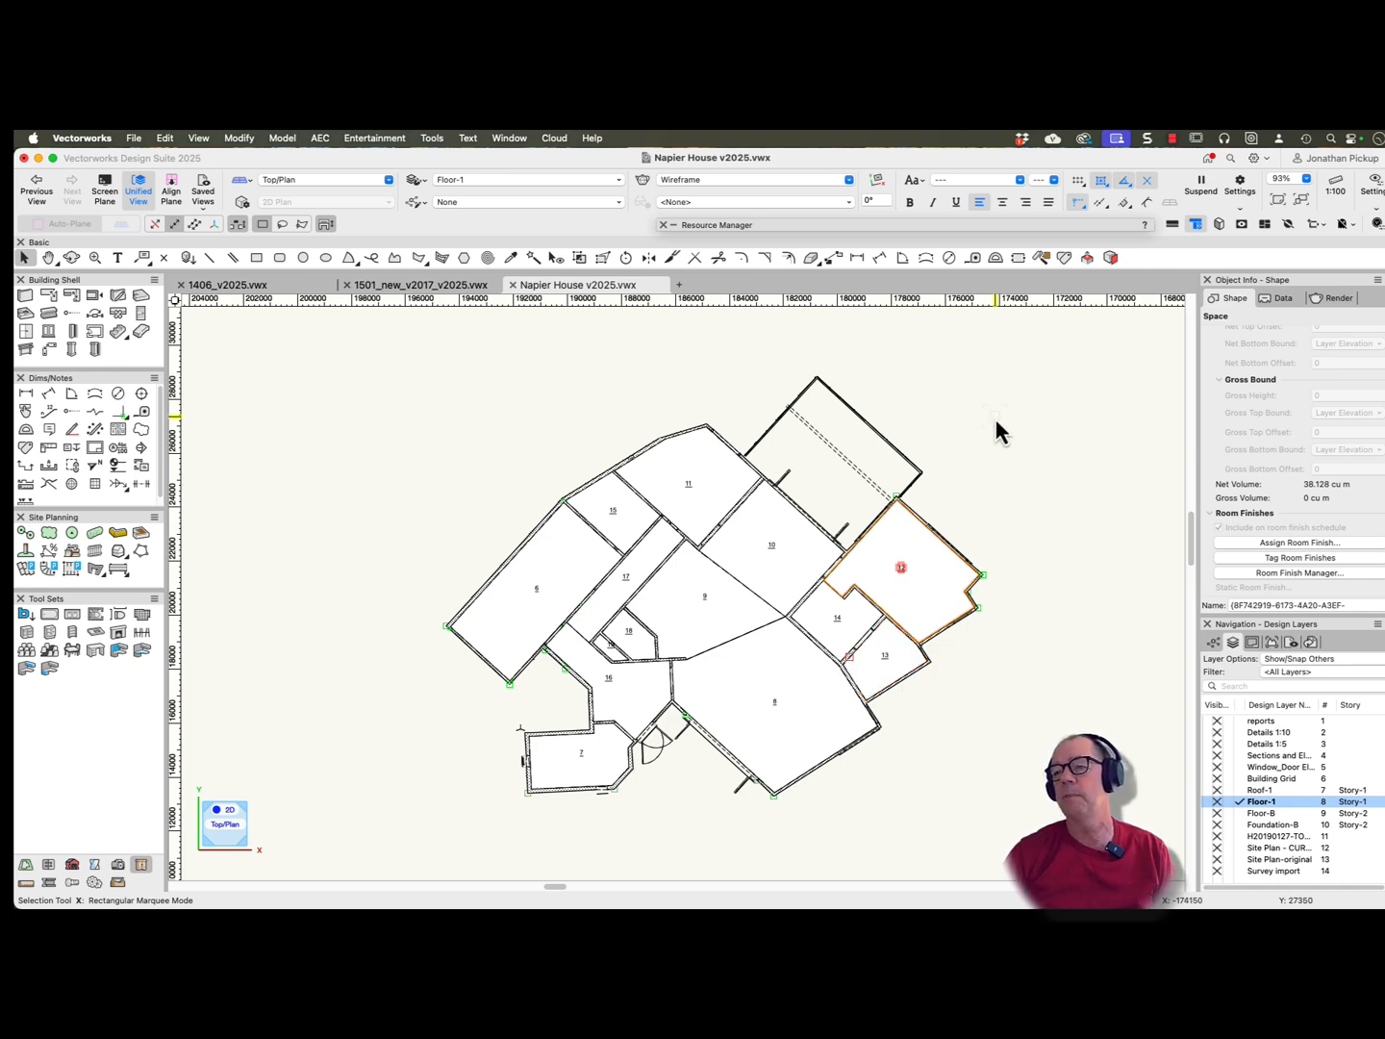
mouse_move(805, 689)
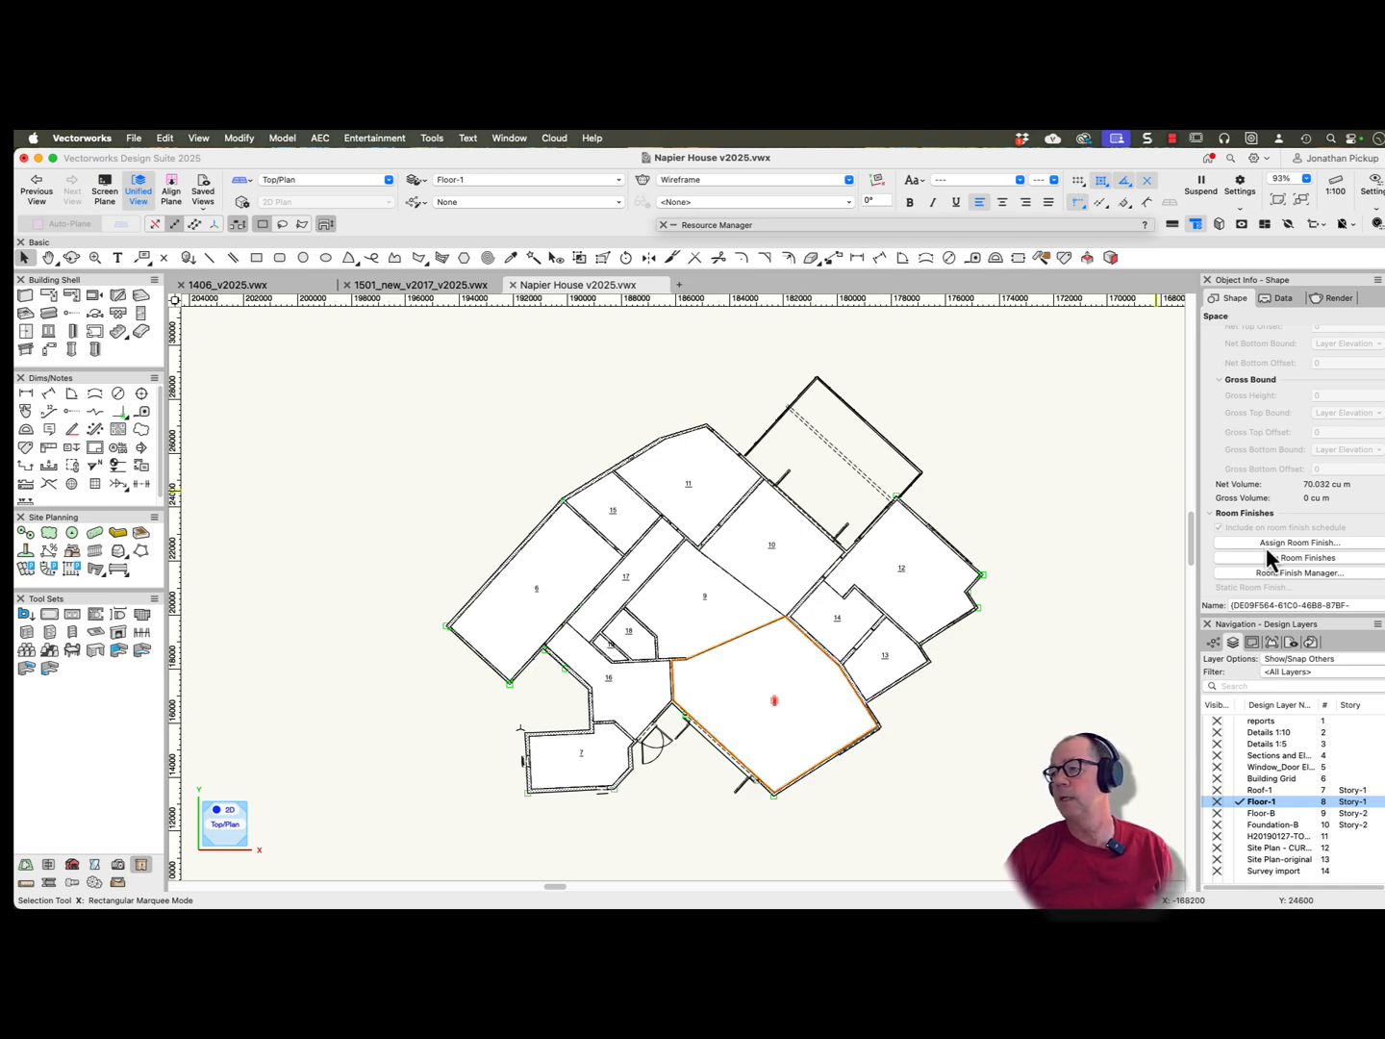
Review room 8's wall finishes, including Wall-3's list reused by Wall-5, and close unchanged
click(1281, 543)
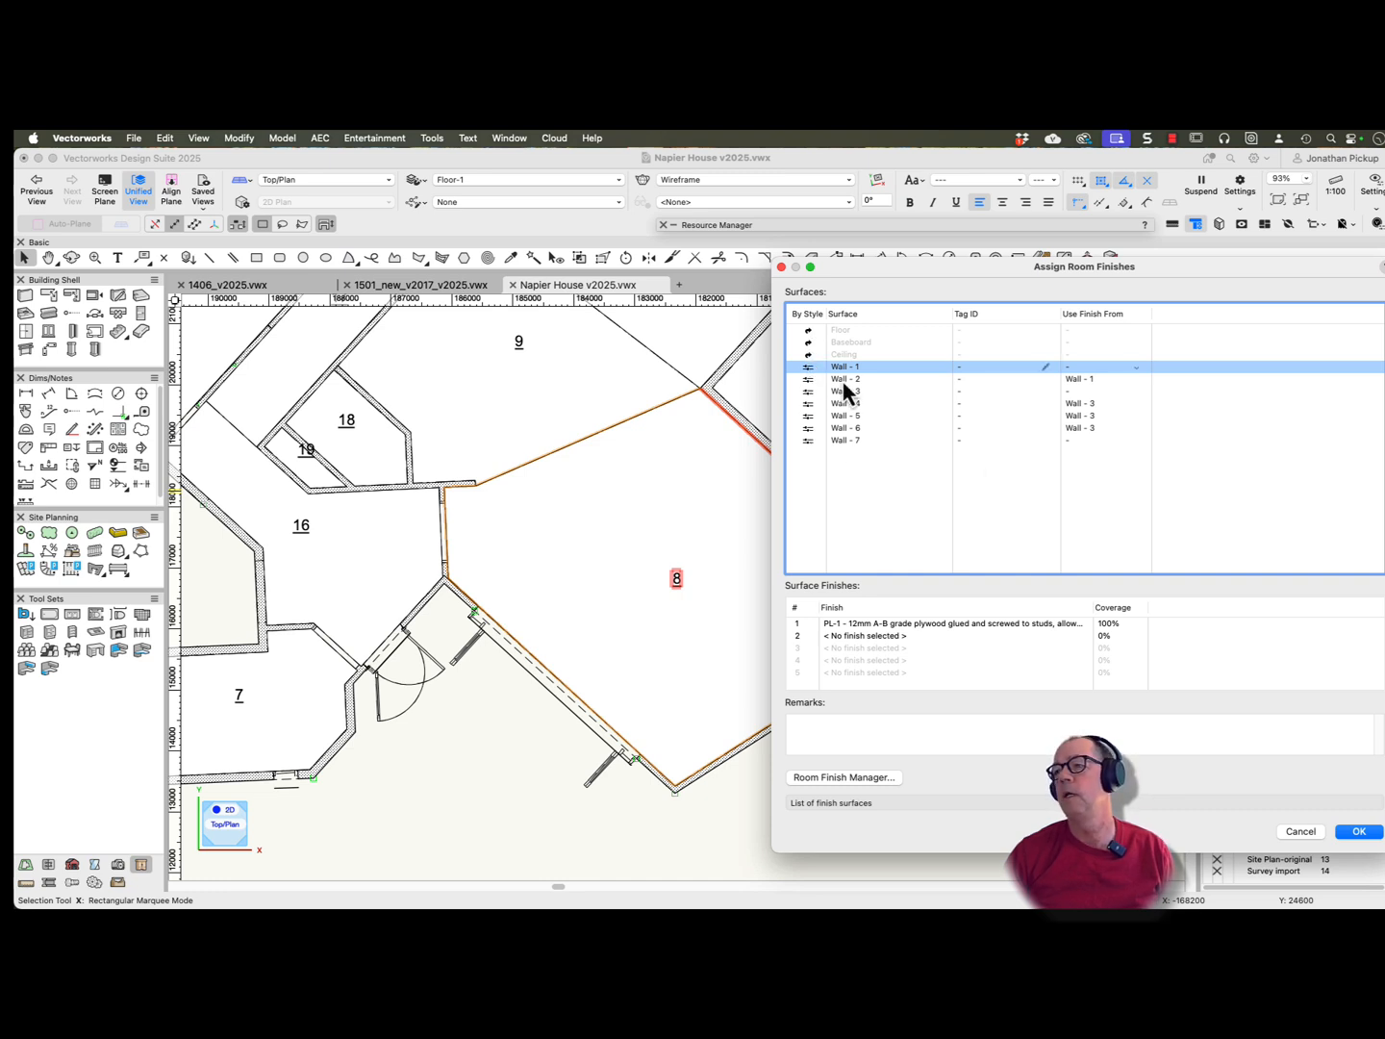
click(847, 377)
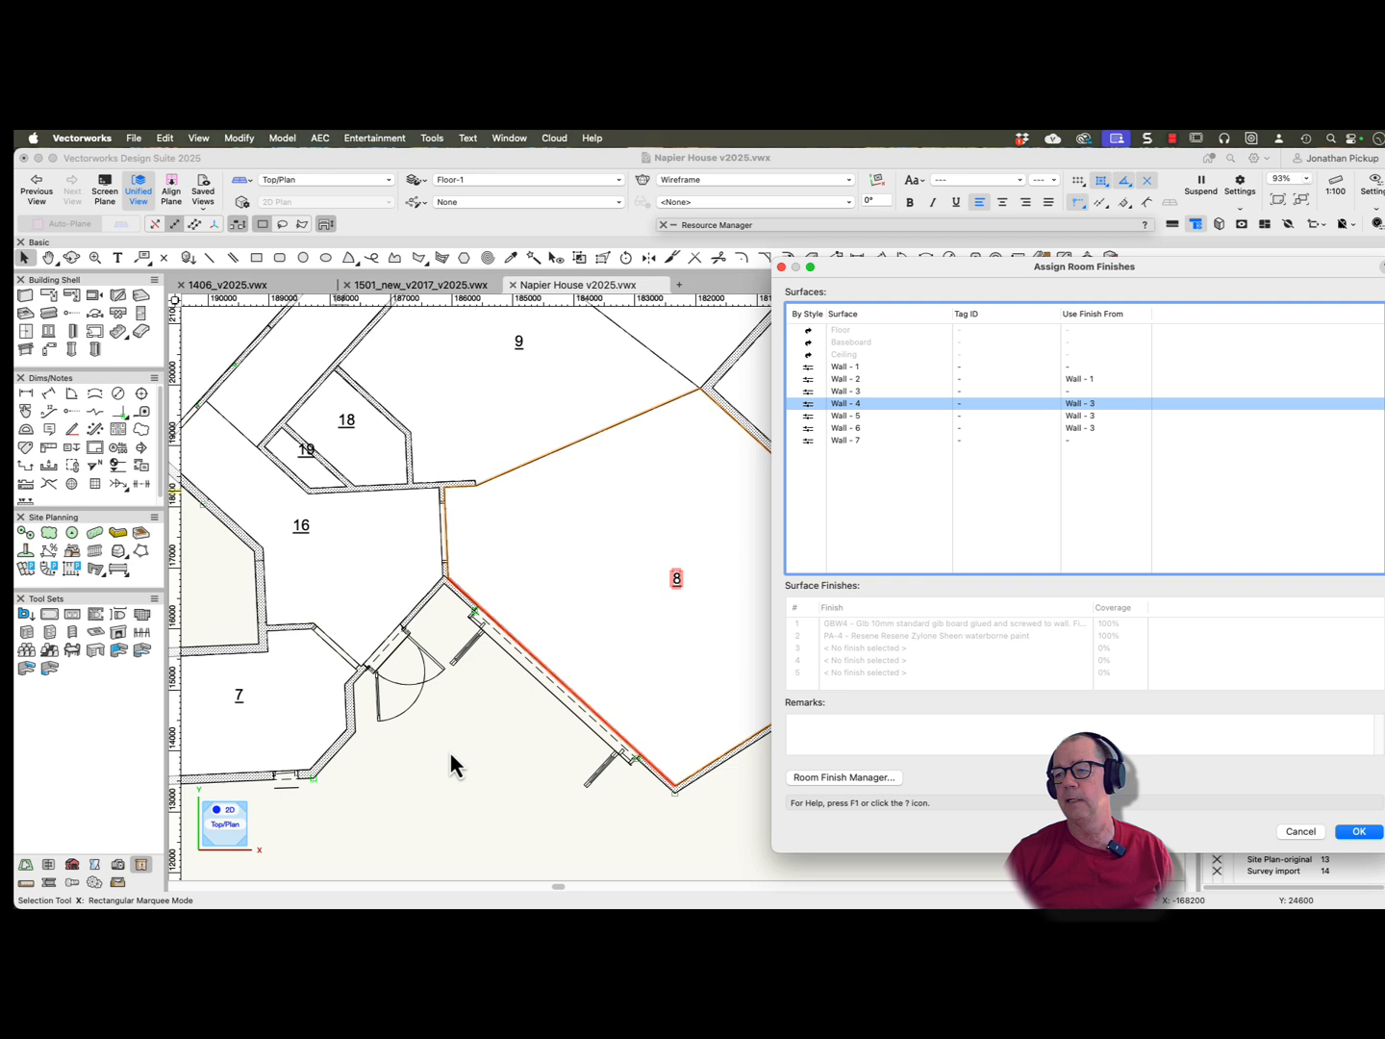
click(845, 391)
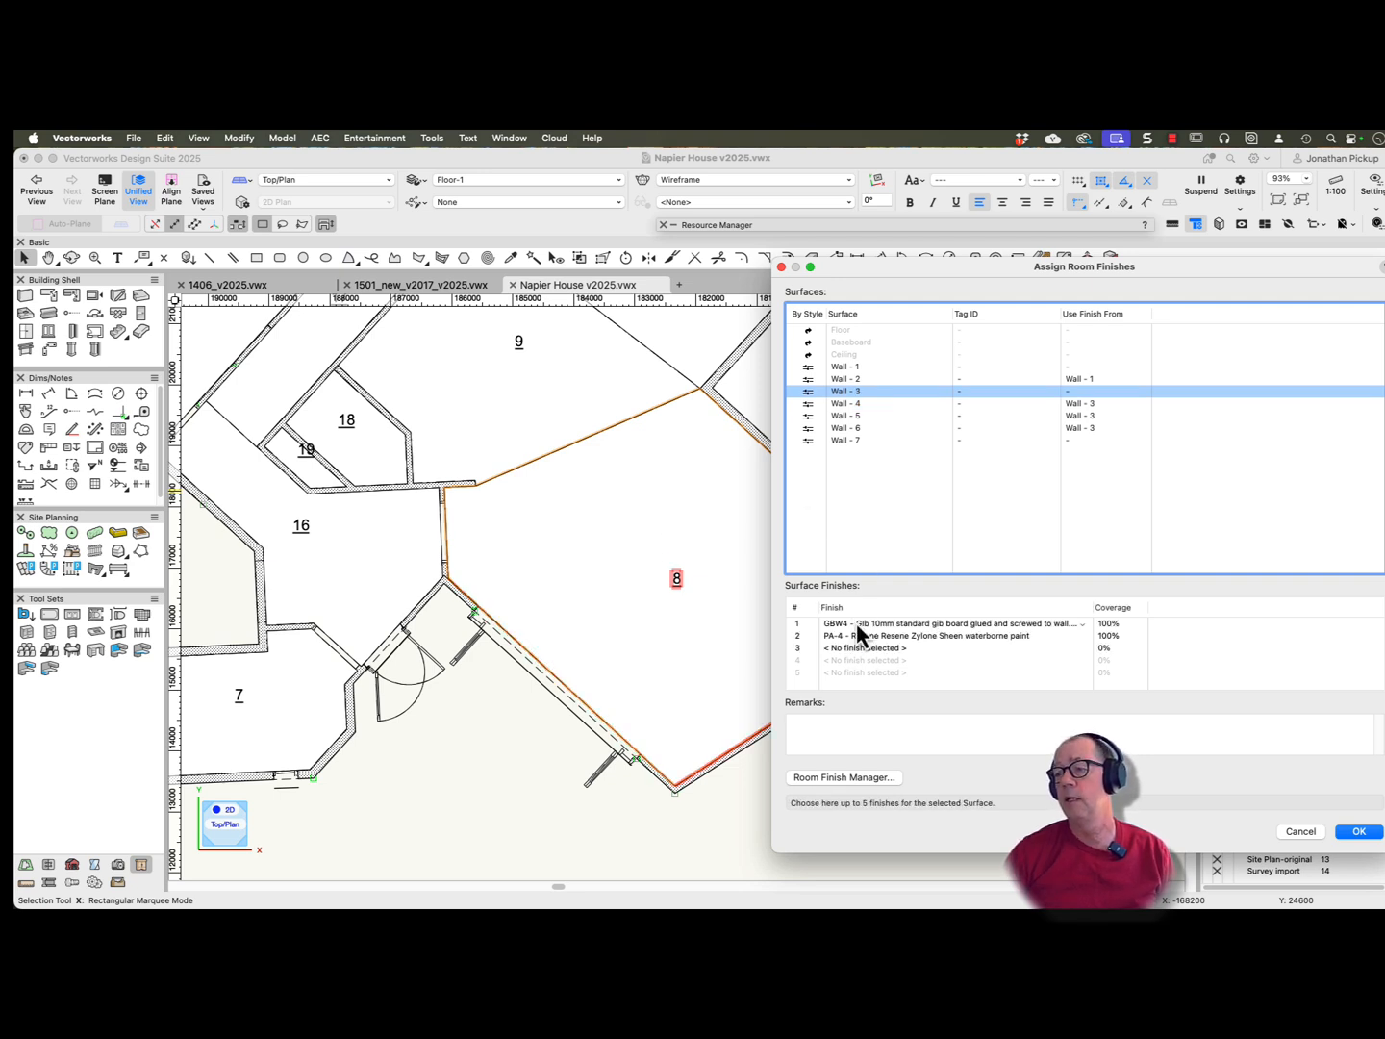
click(924, 635)
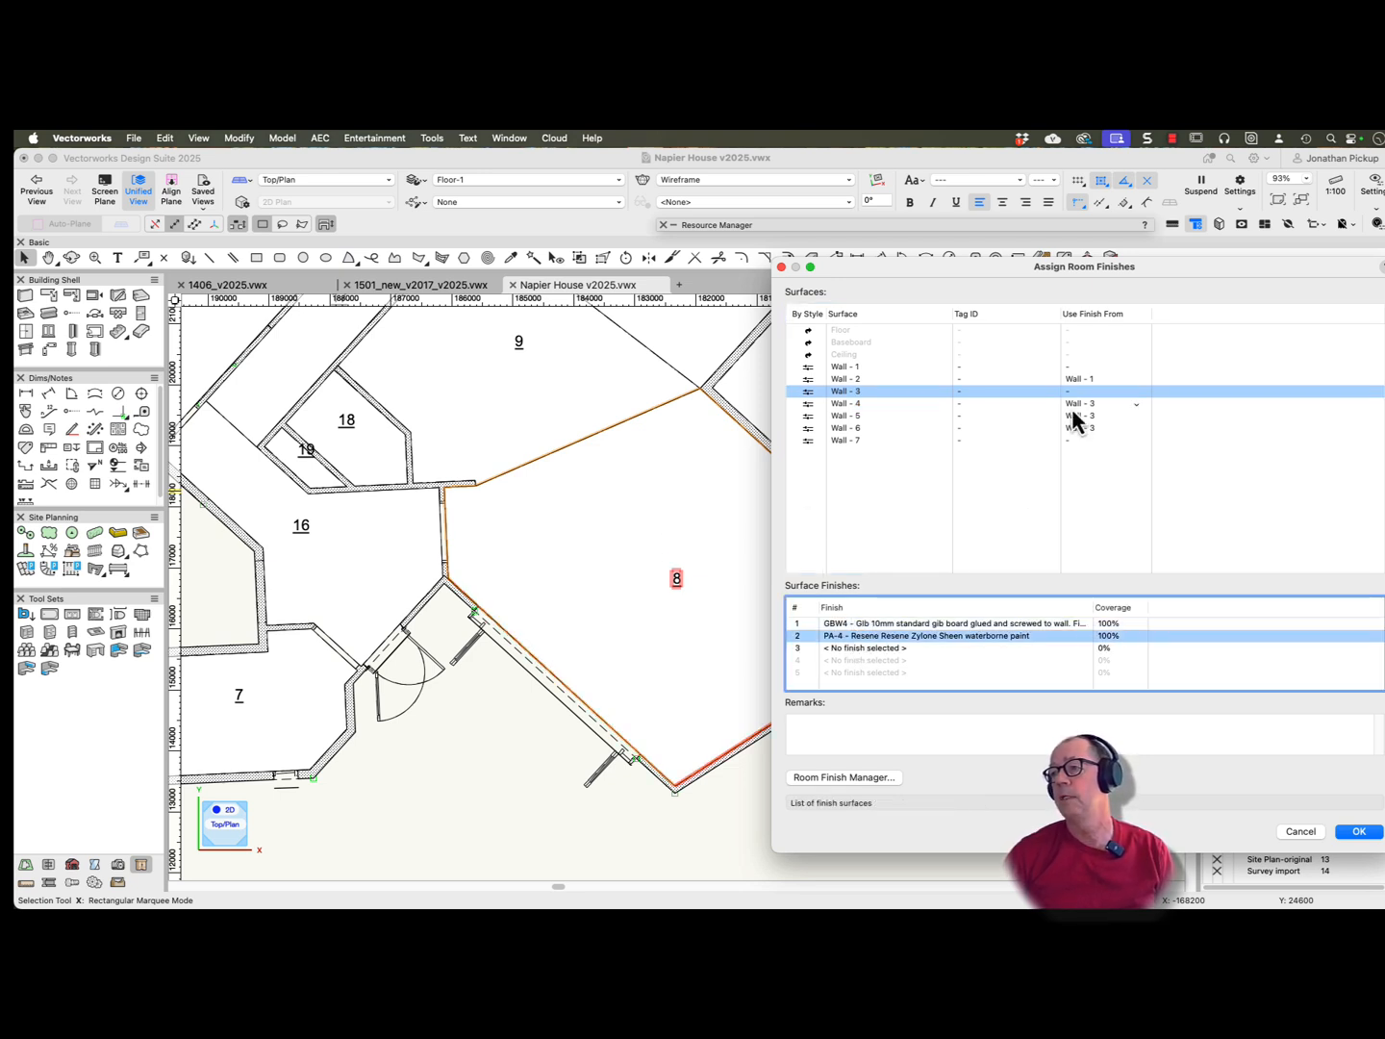
click(847, 404)
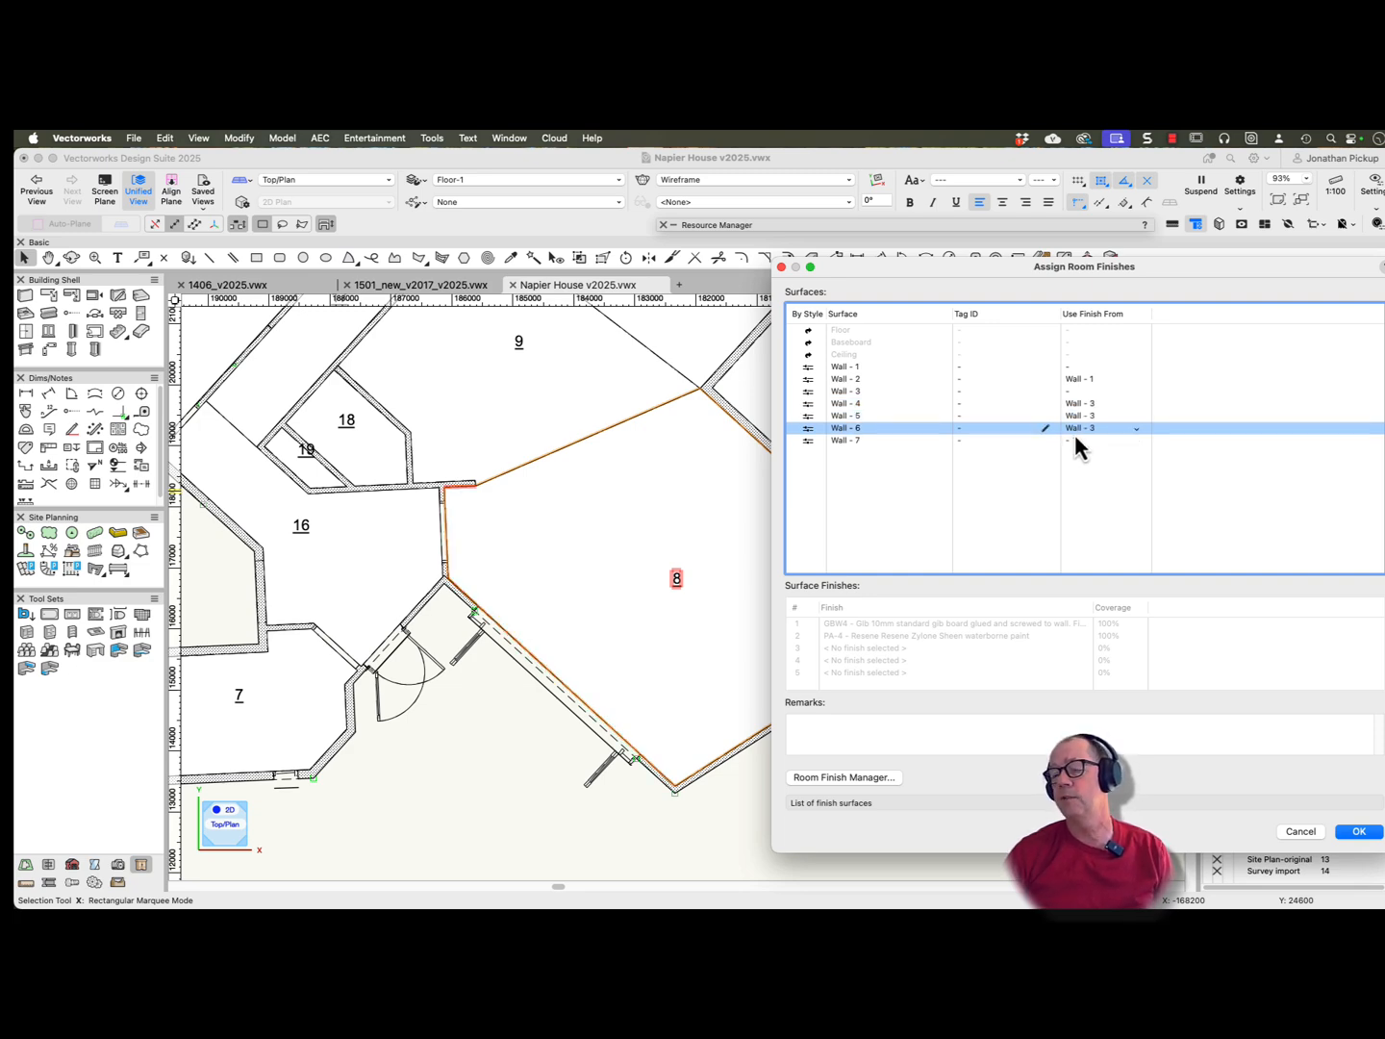
click(1362, 831)
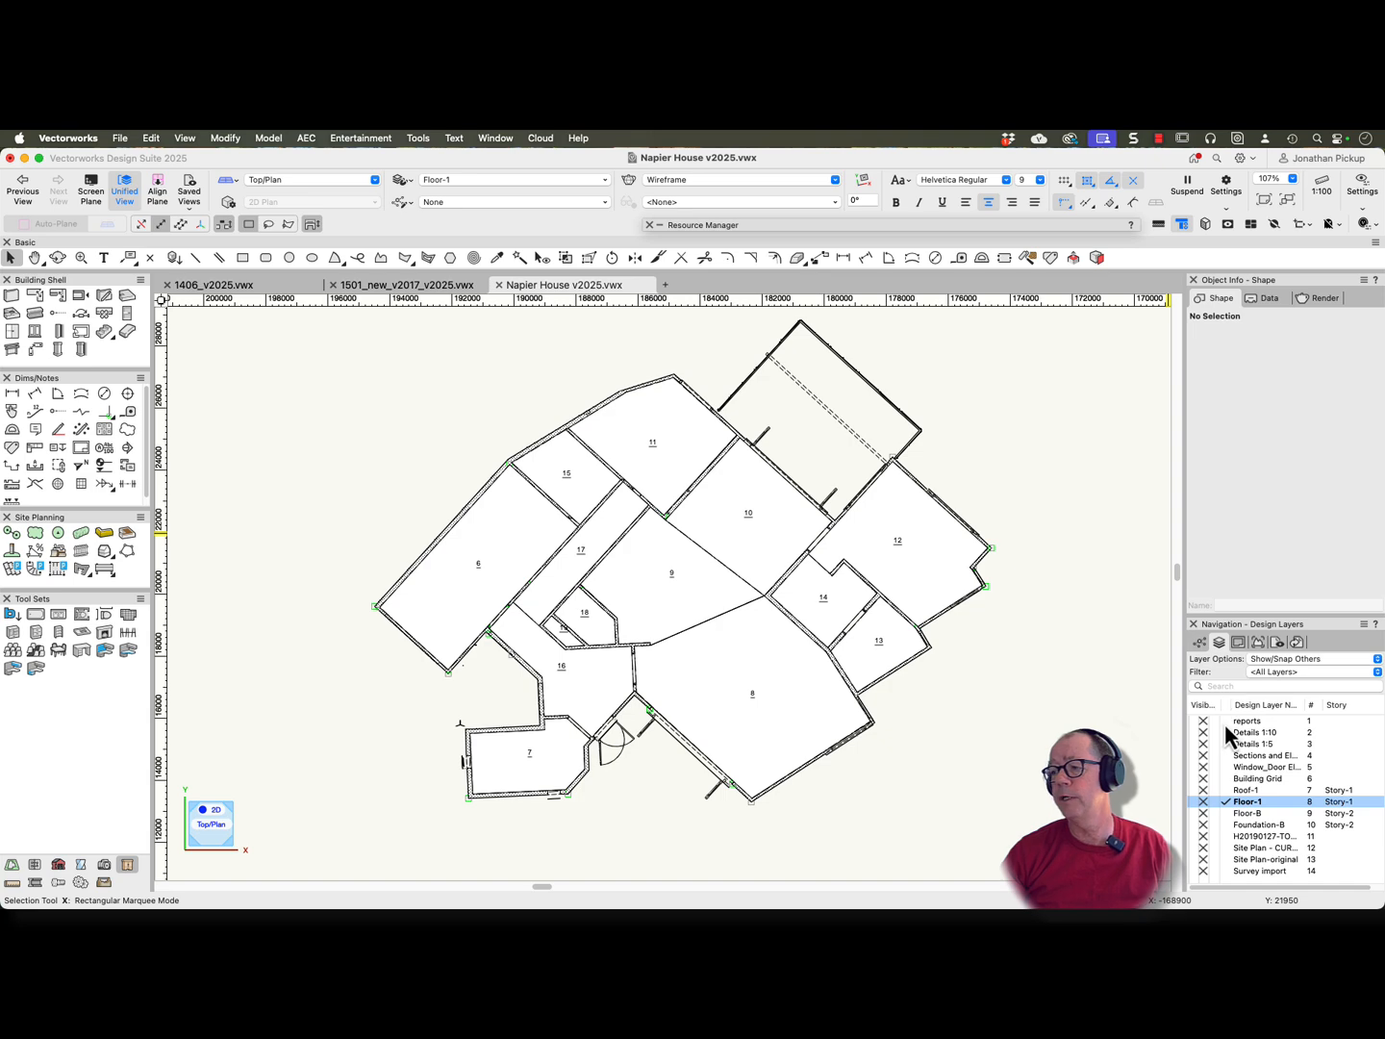
Show the reports layer and inspect the Room Finish Schedule and Room Finish Legend worksheets
click(1247, 720)
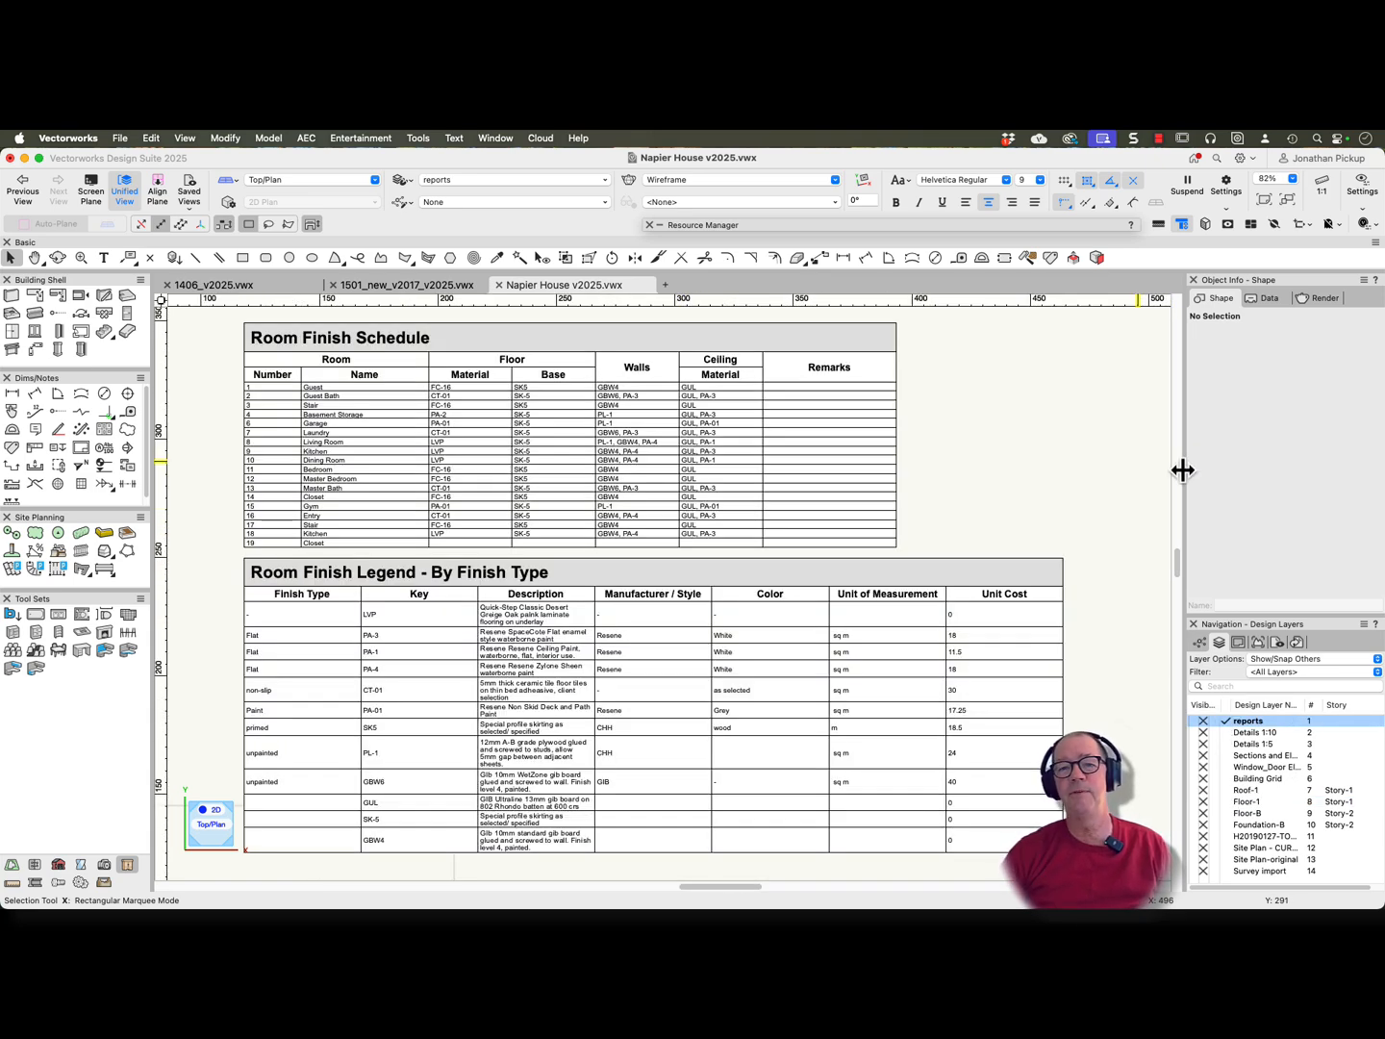
click(567, 433)
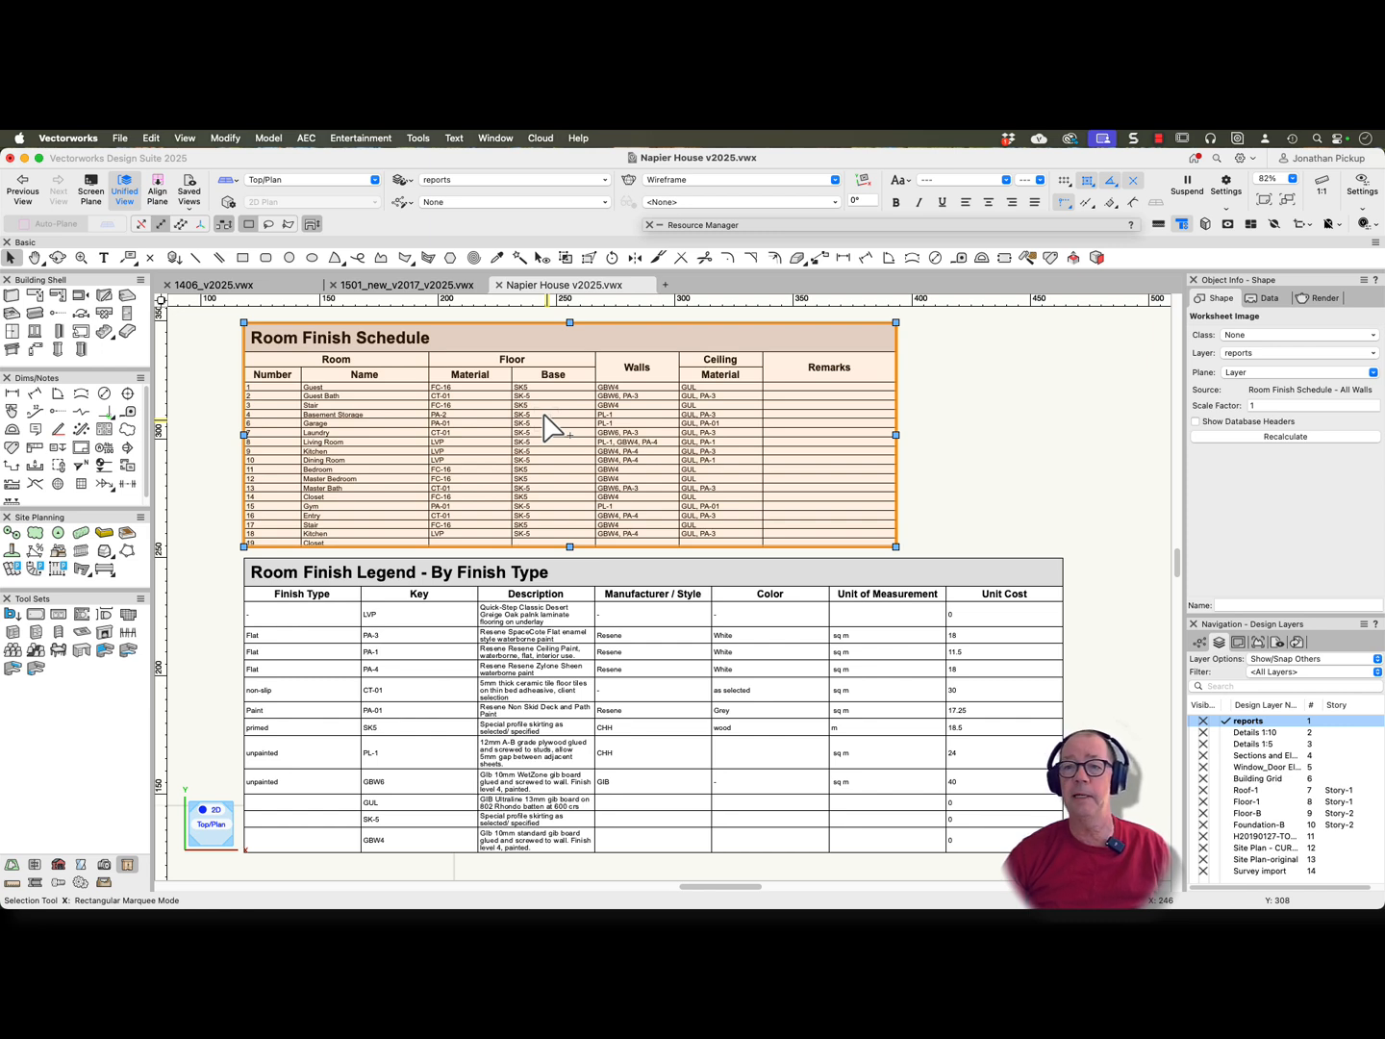
mouse_move(485, 389)
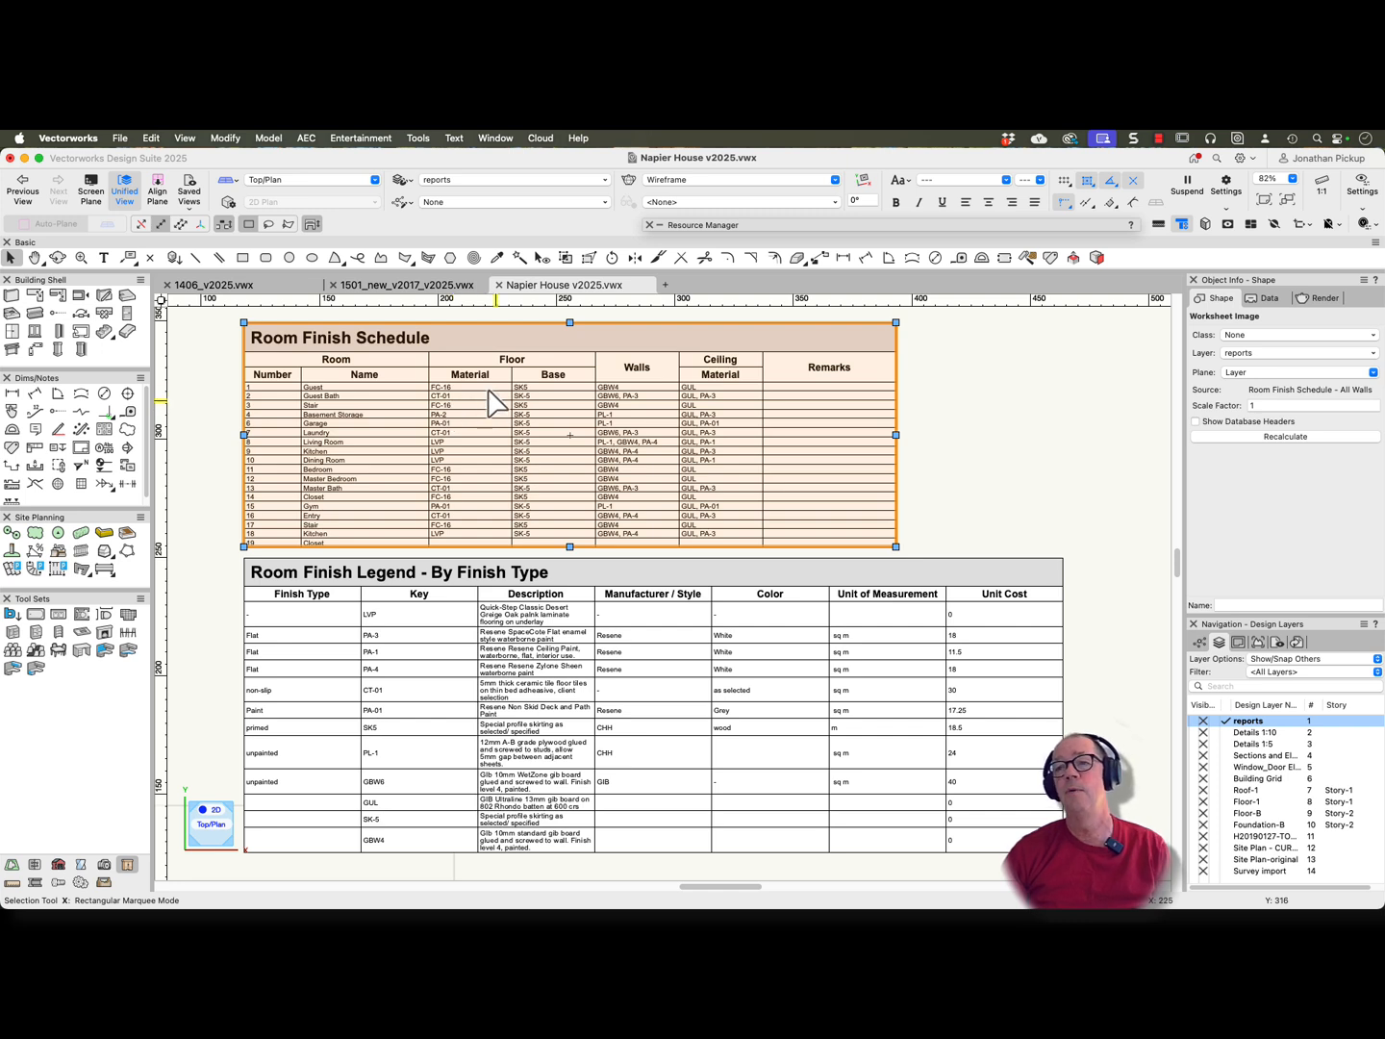
mouse_move(496, 493)
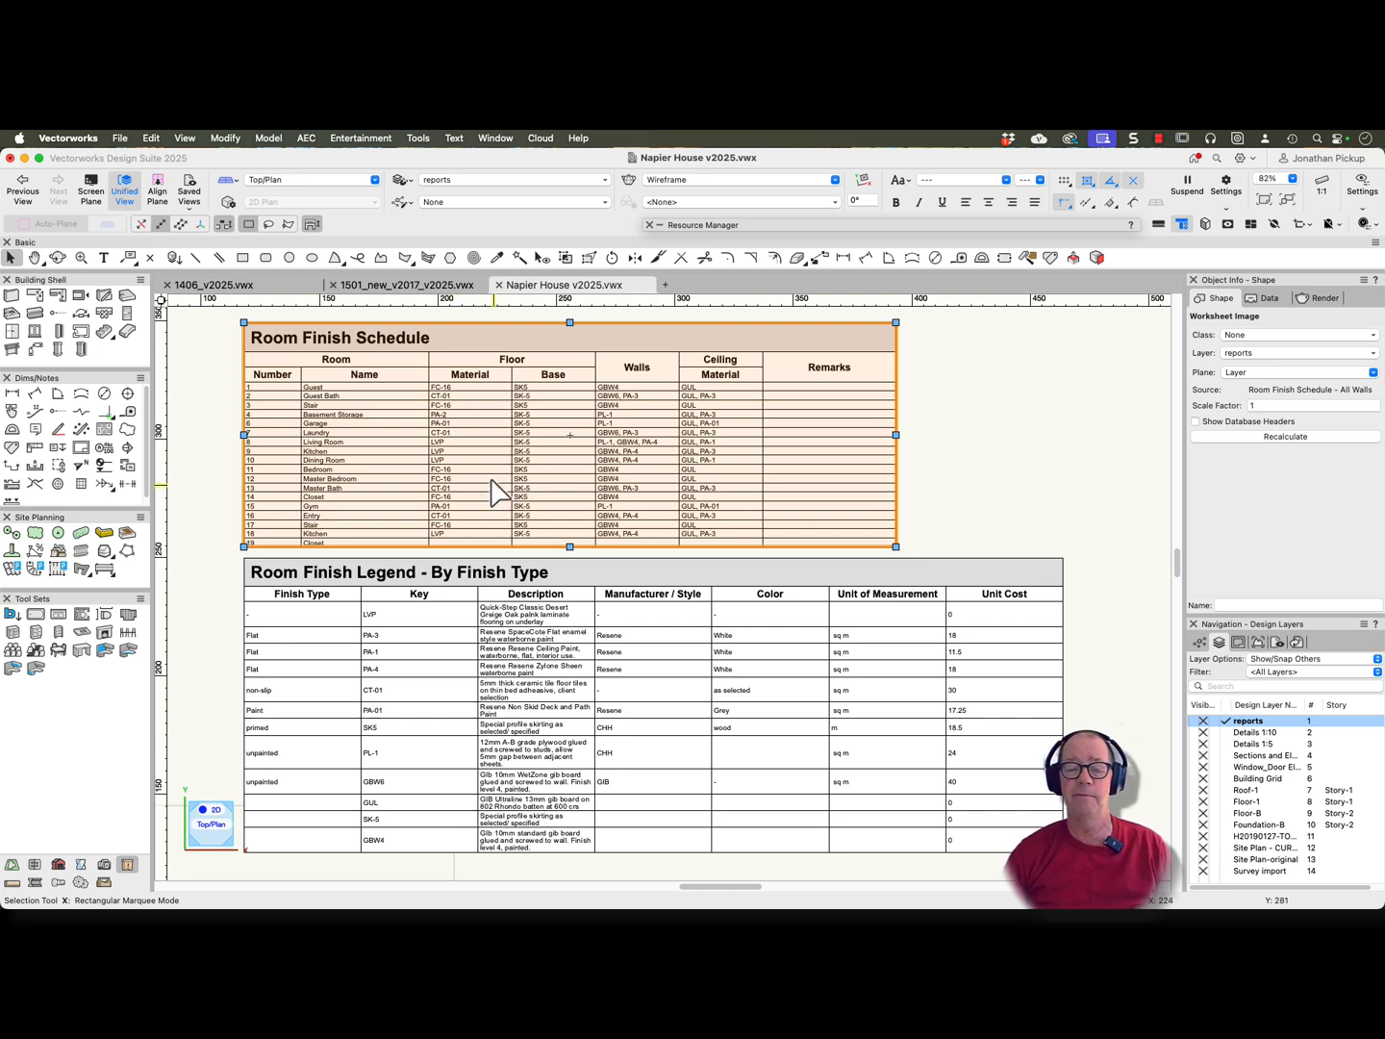
click(654, 639)
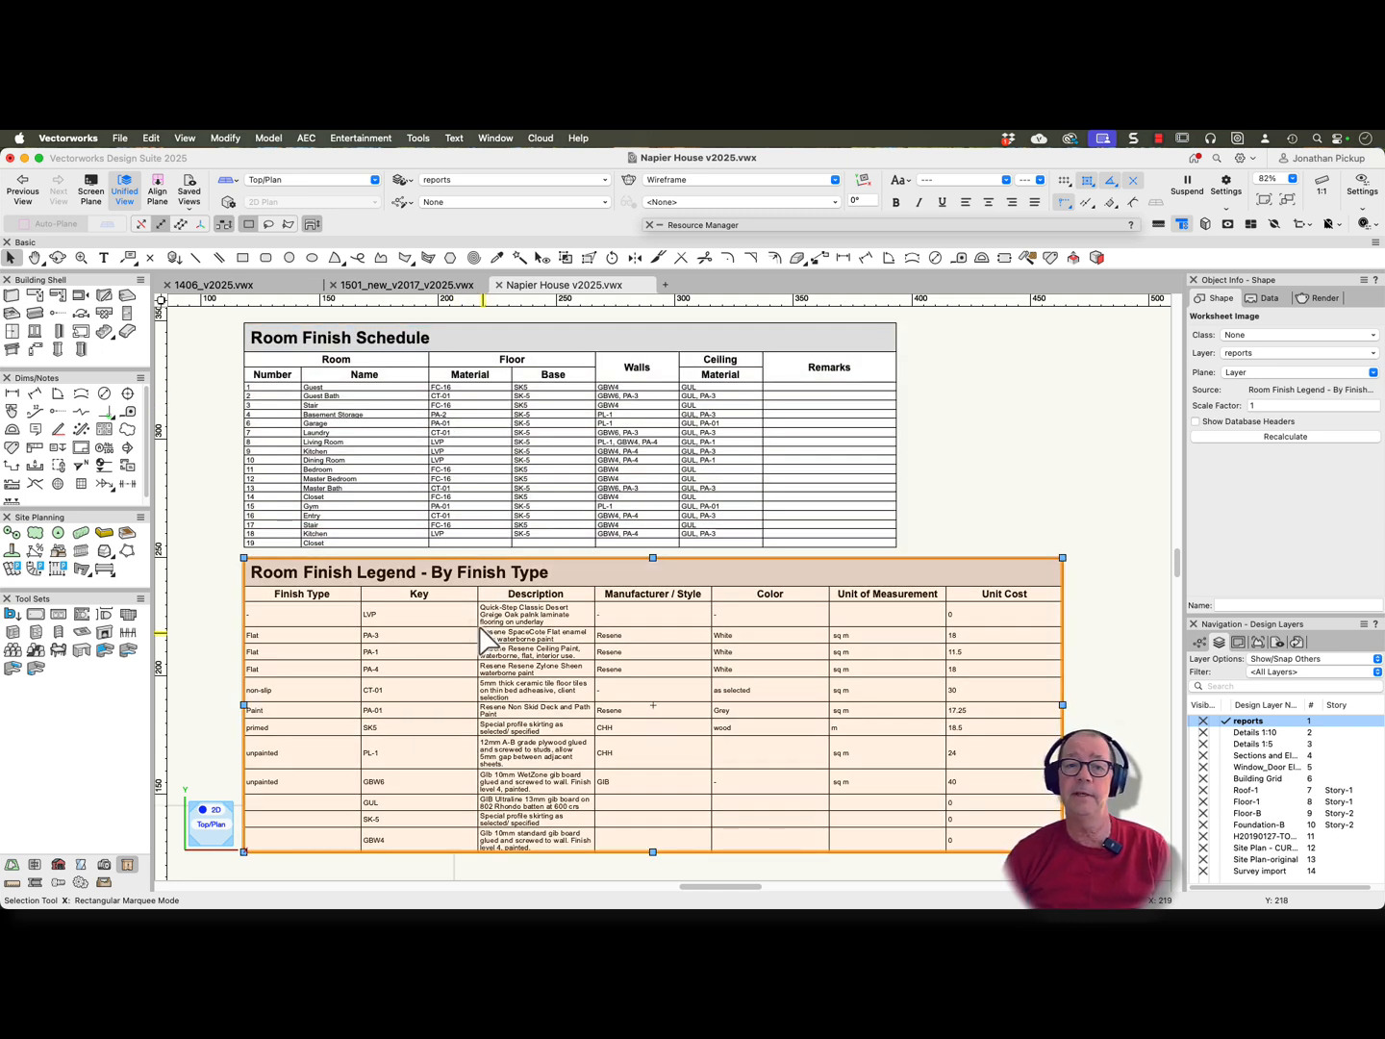